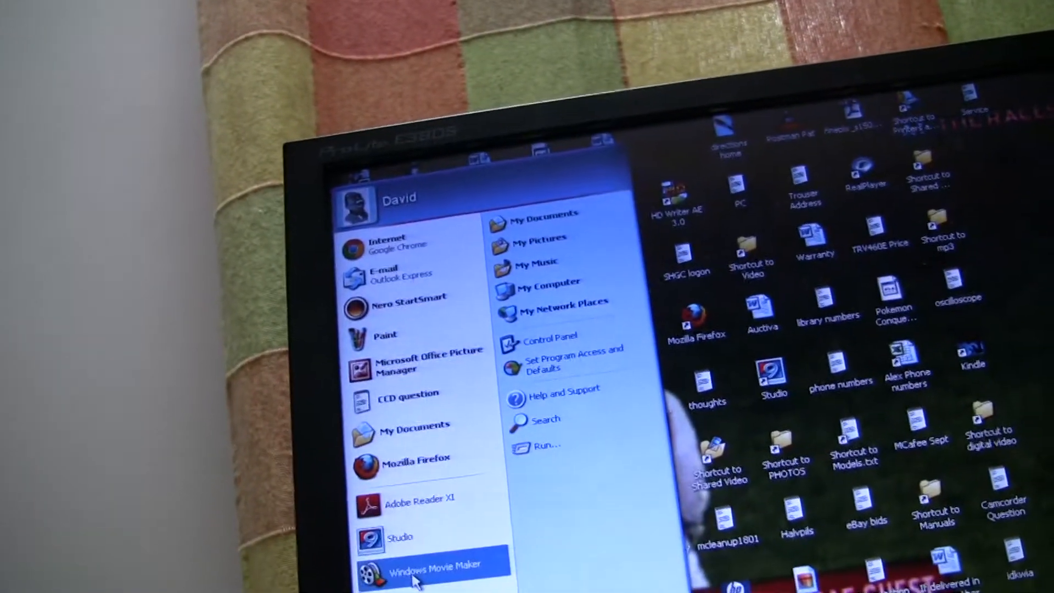
Launch Windows Movie Maker from the Start menu into an untitled project
{"action": "left_click", "coordinate": [422, 563]}
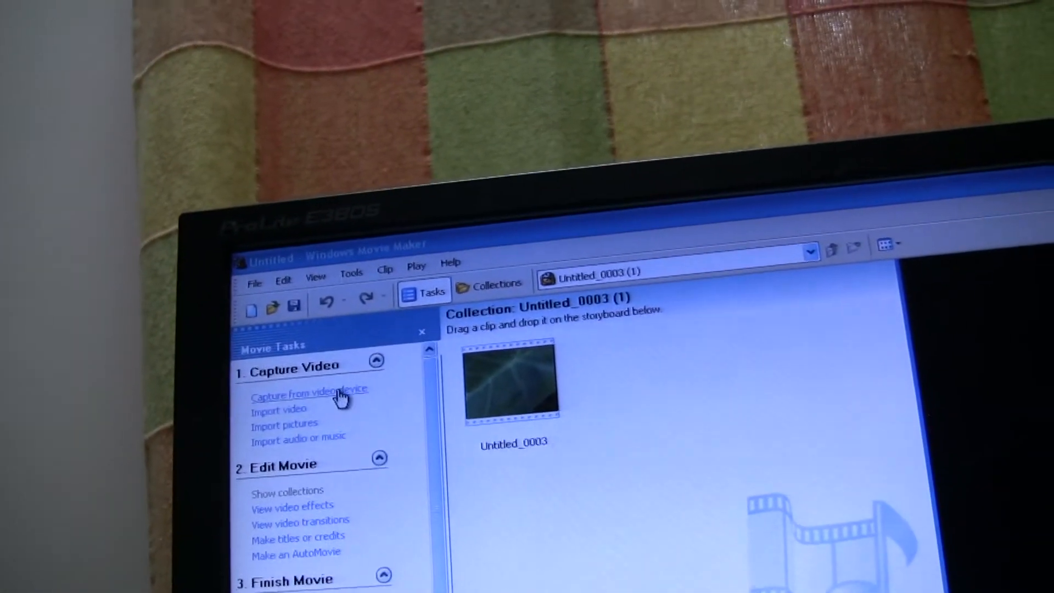
Begin capturing from the USB video device and reach the Video Setting page
{"action": "left_click", "coordinate": [310, 394]}
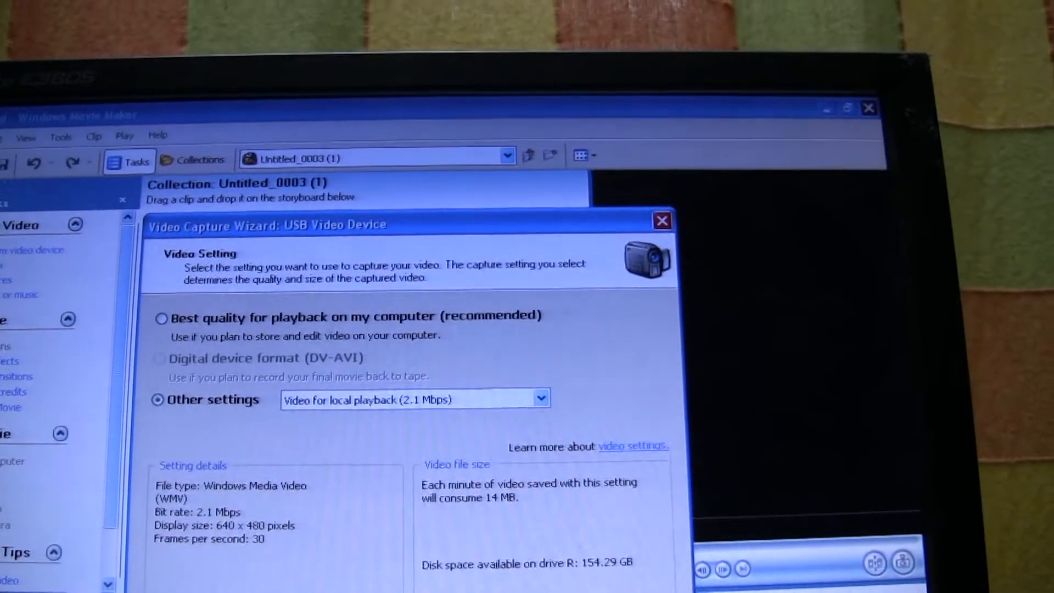
Set the capture quality to 'Video for local playback (2.1 Mbps)'
{"action": "left_click", "coordinate": [541, 397]}
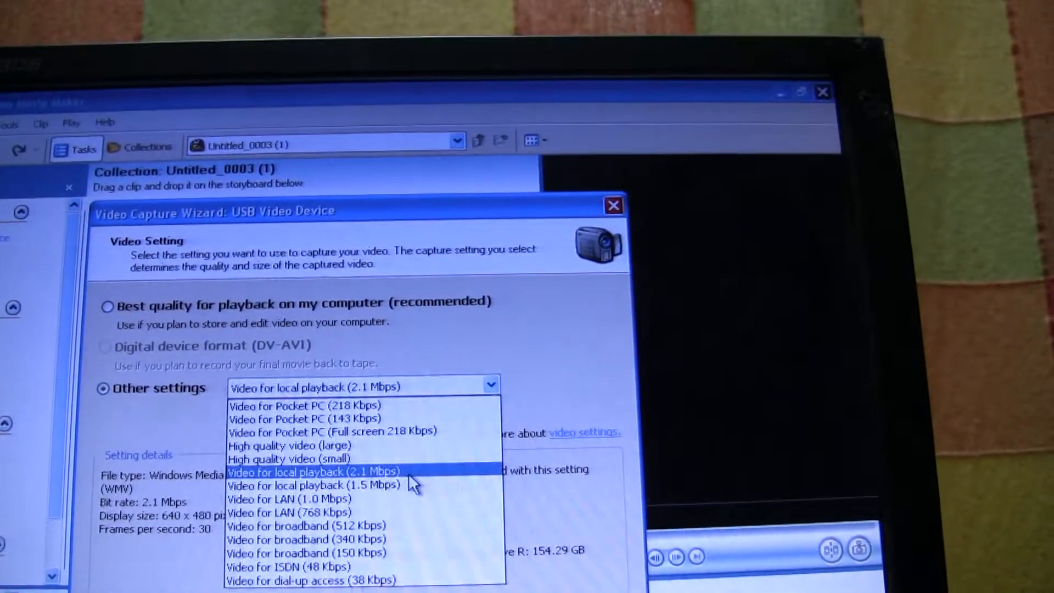
{"action": "left_click", "coordinate": [312, 471]}
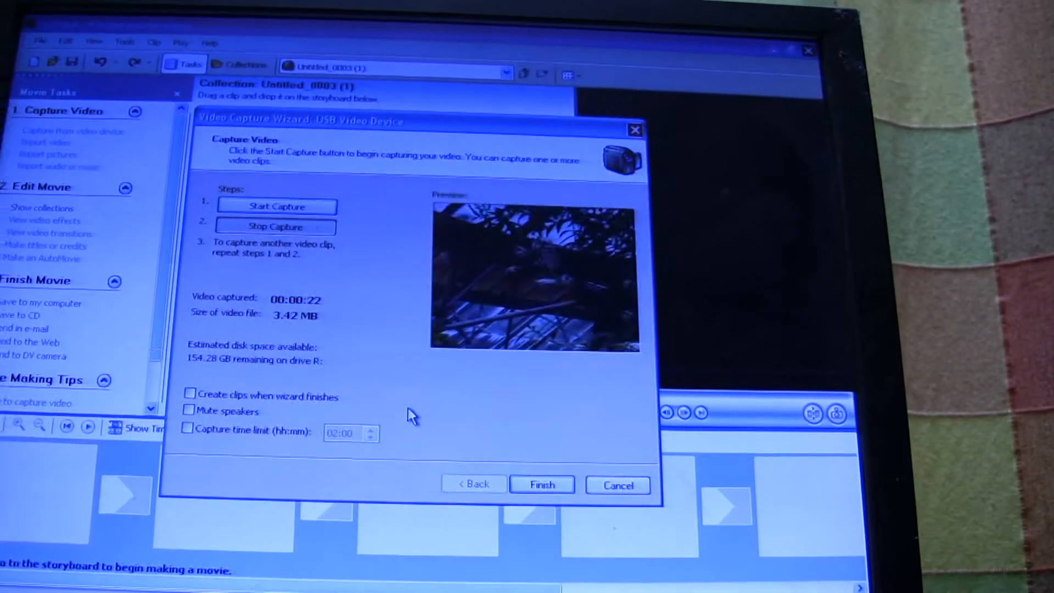
Finish the ~22-second capture, adding clip Untitled_0004 to the collection
{"action": "left_click", "coordinate": [541, 484]}
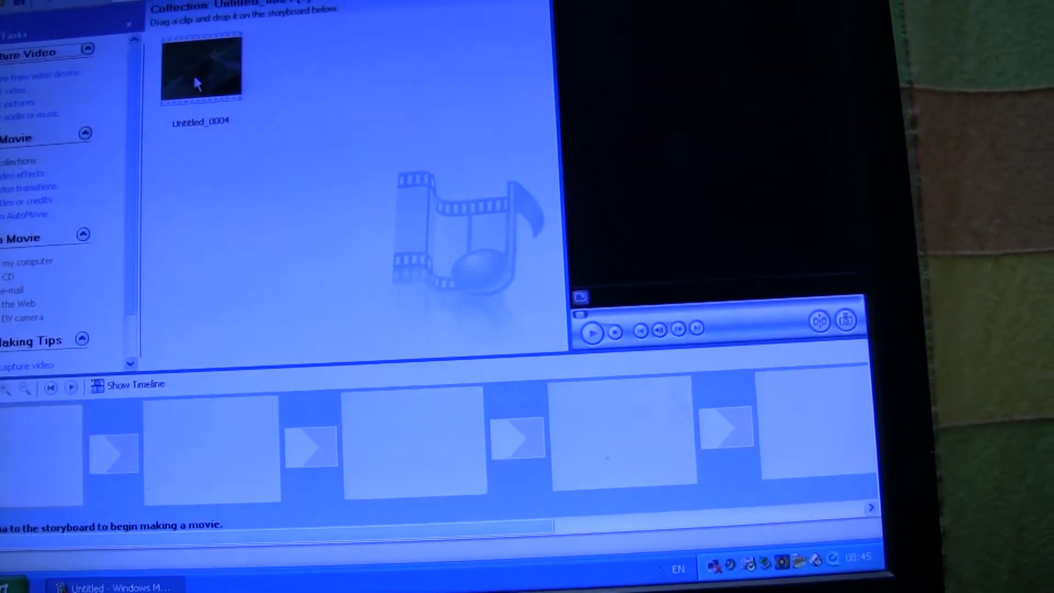
Select the captured Untitled_0004 clip and play it in the preview monitor
{"action": "left_click", "coordinate": [592, 333]}
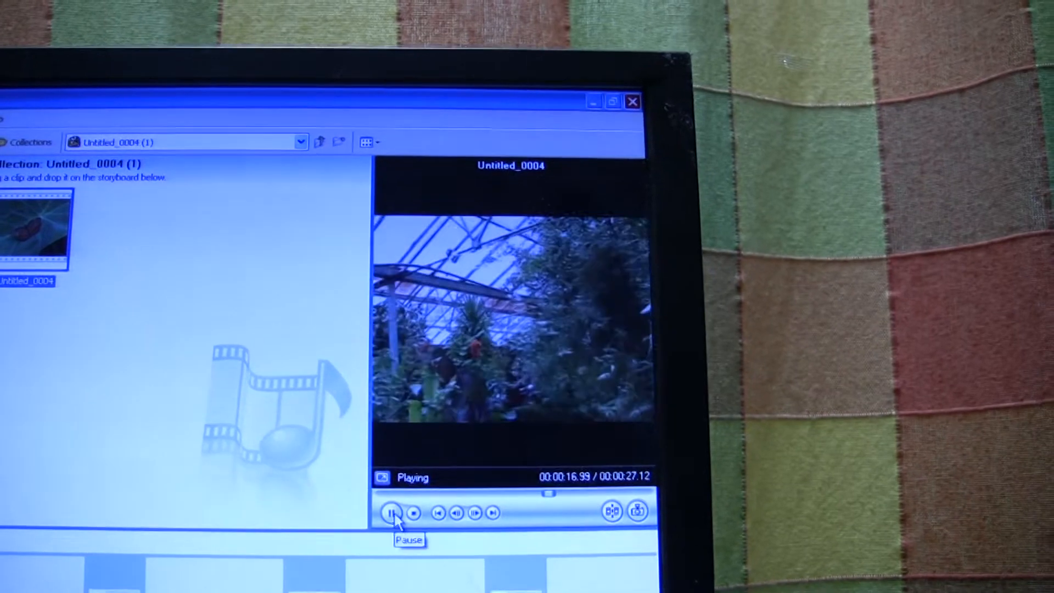
Pause Untitled_0004 playback before viewing the Shared Video folder
{"action": "left_click", "coordinate": [393, 513]}
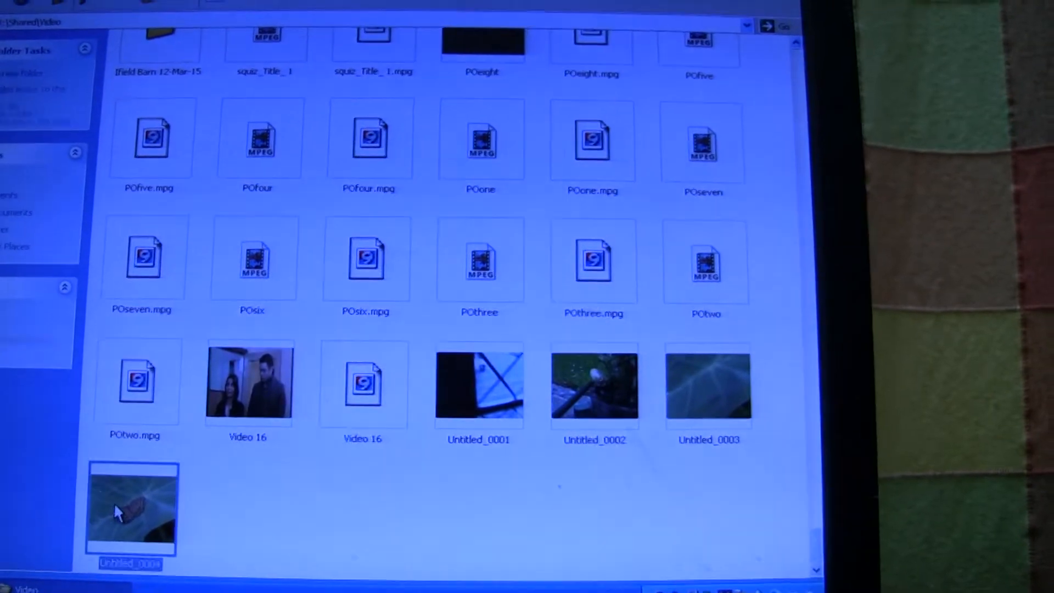
{"action": "right_click", "coordinate": [133, 508]}
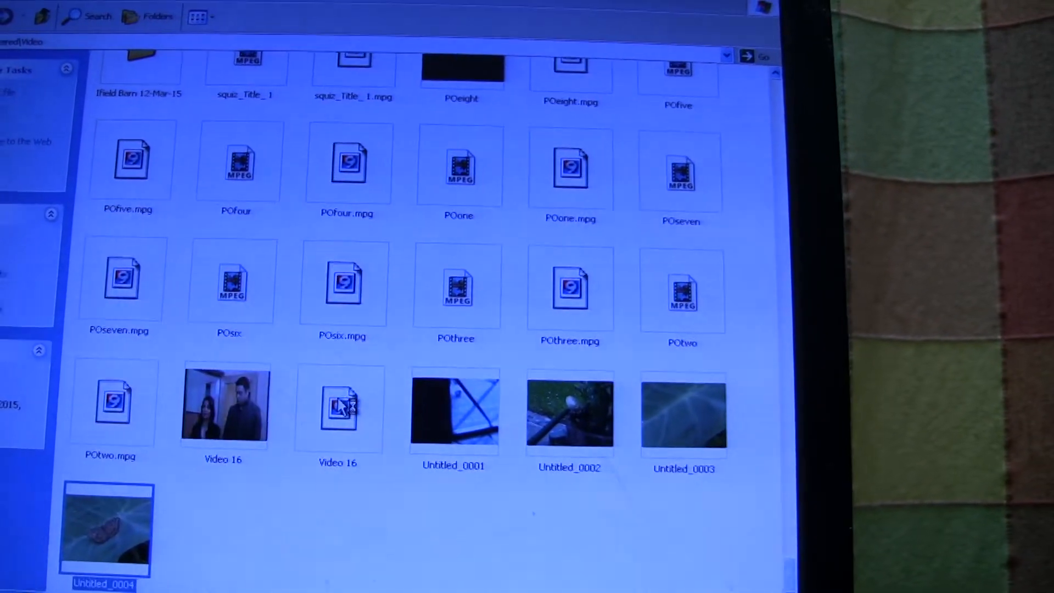
{"action": "double_click", "coordinate": [105, 526]}
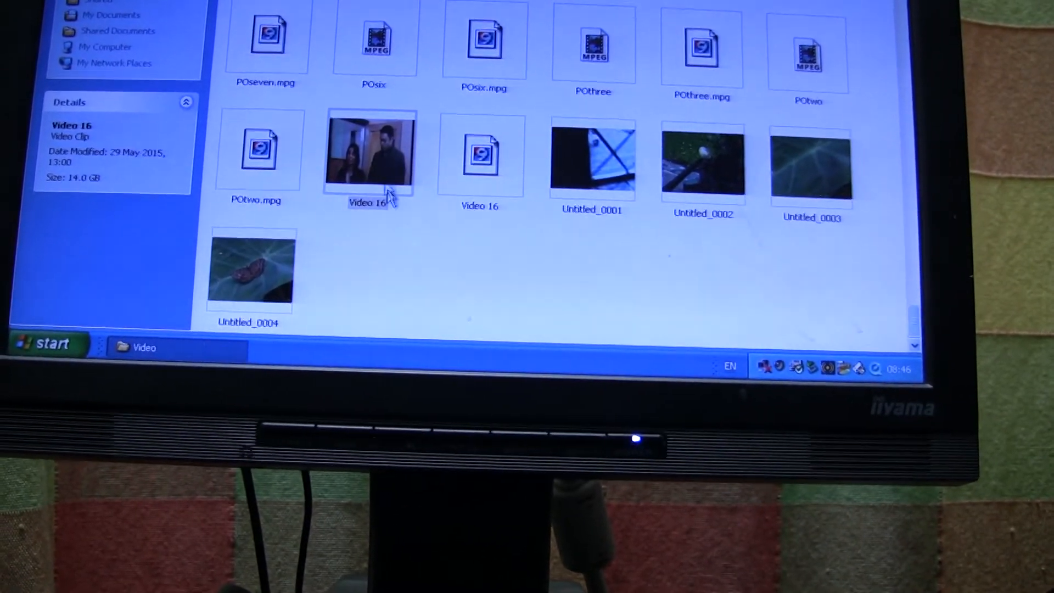
Play the firewire-captured Video 16 clip in Windows Media Player
{"action": "double_click", "coordinate": [370, 151]}
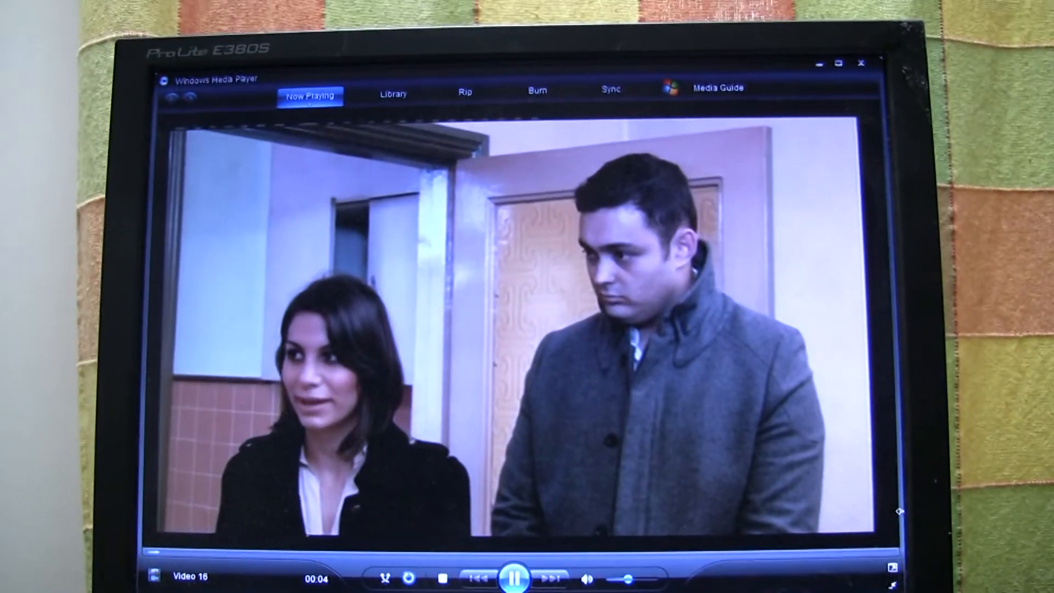